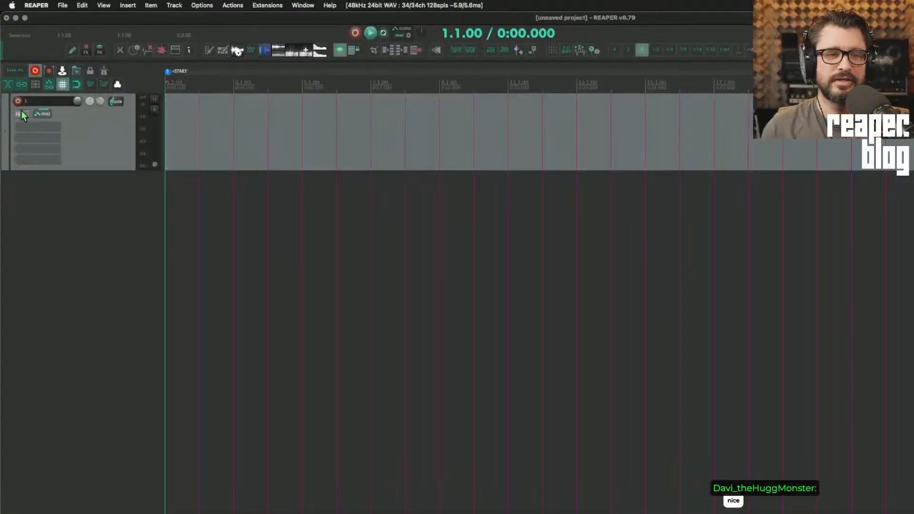
Show the FX browser and list every installed plugin
click(19, 113)
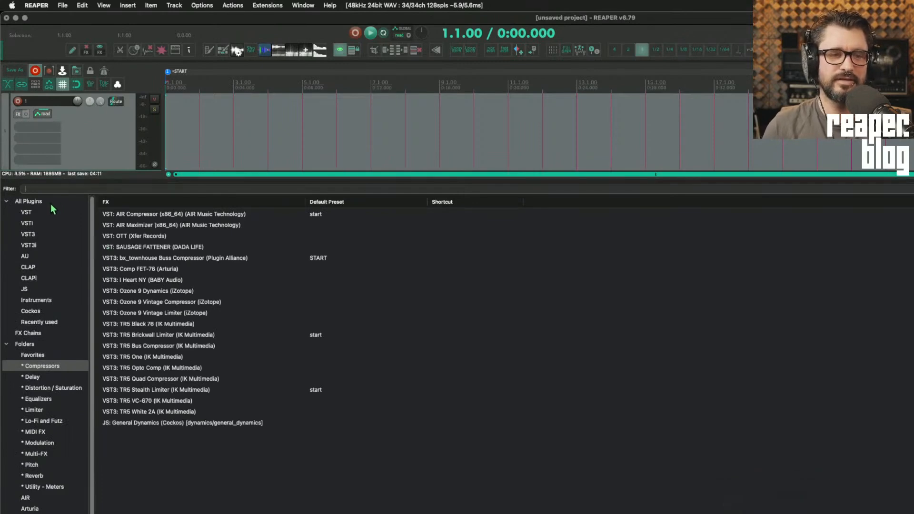
click(29, 201)
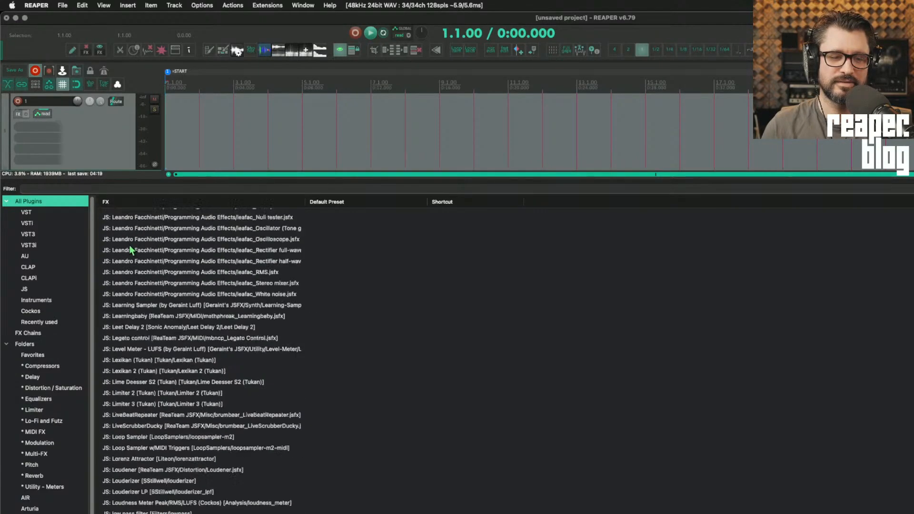
scroll(down, 3)
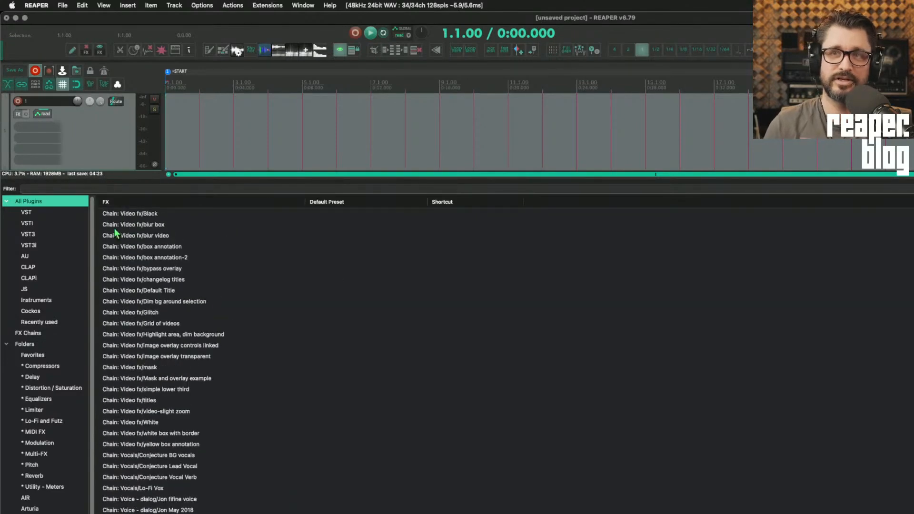
Load the dialog voice FX chain onto the track and dismiss the missing-plugin warning
click(134, 213)
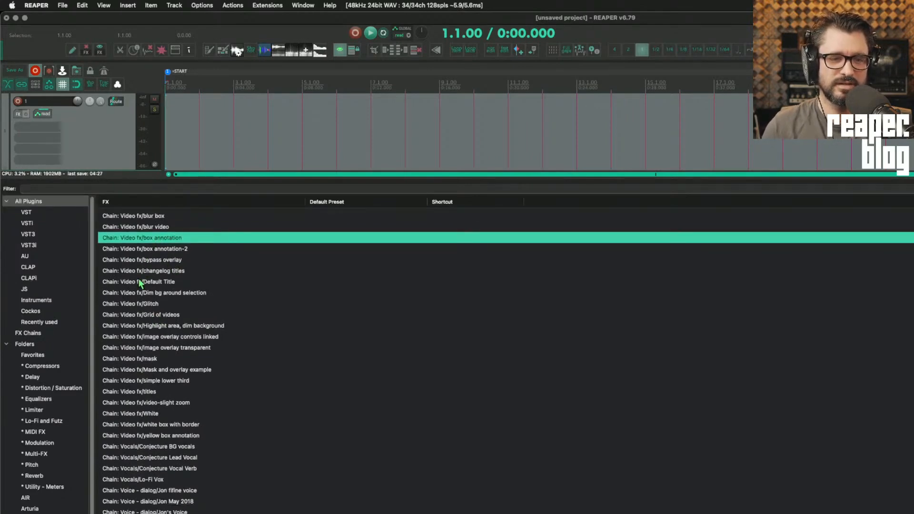
click(165, 491)
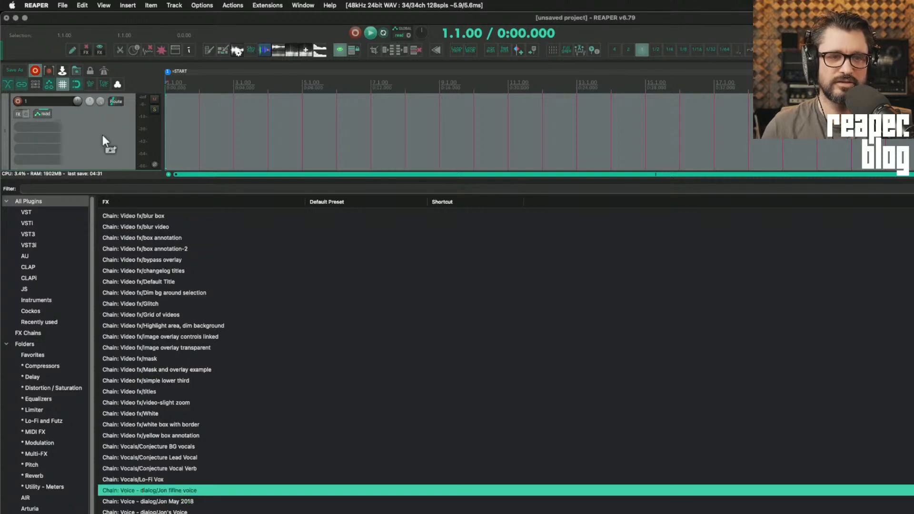
double_click(150, 491)
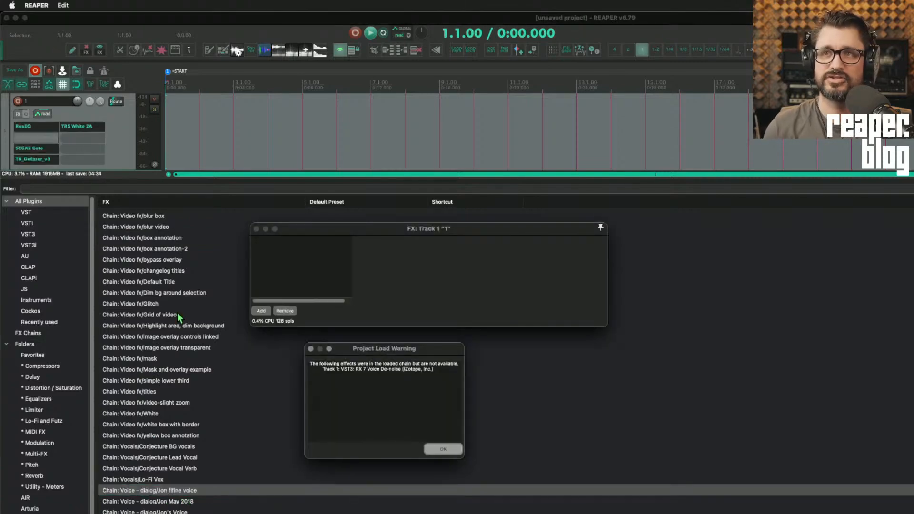
click(443, 448)
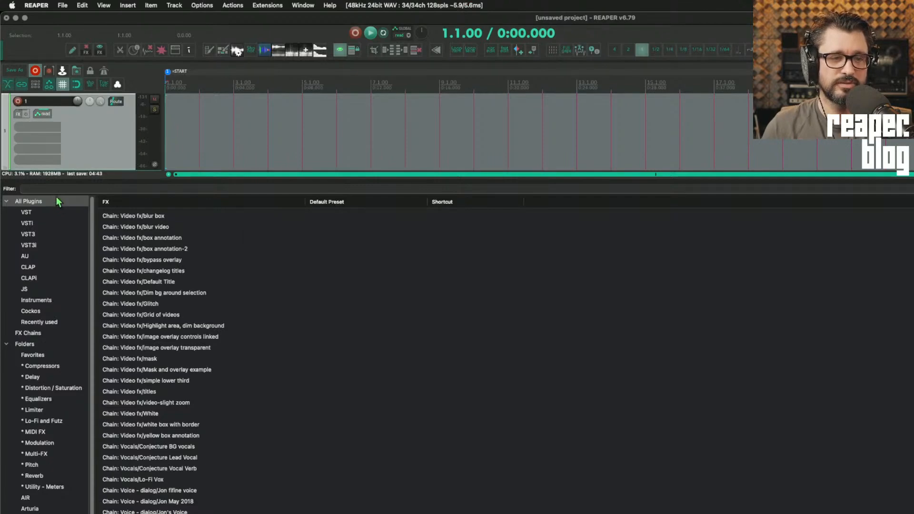
Filter the FX browser by 'black' and load the Video fx/Black chain
click(28, 333)
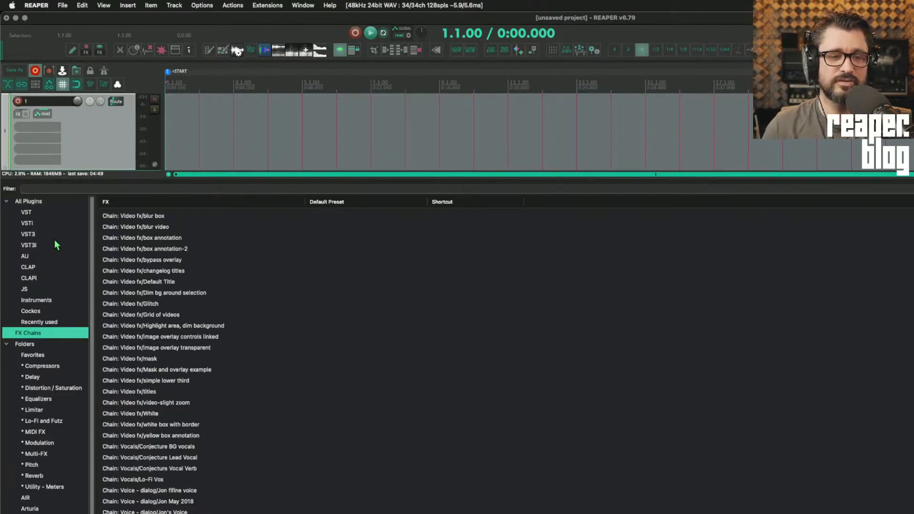
click(28, 201)
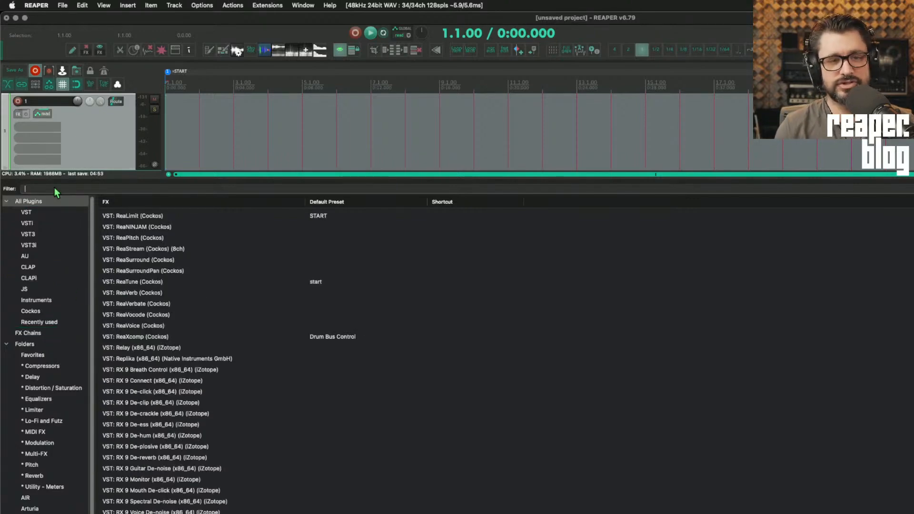
right_click(29, 201)
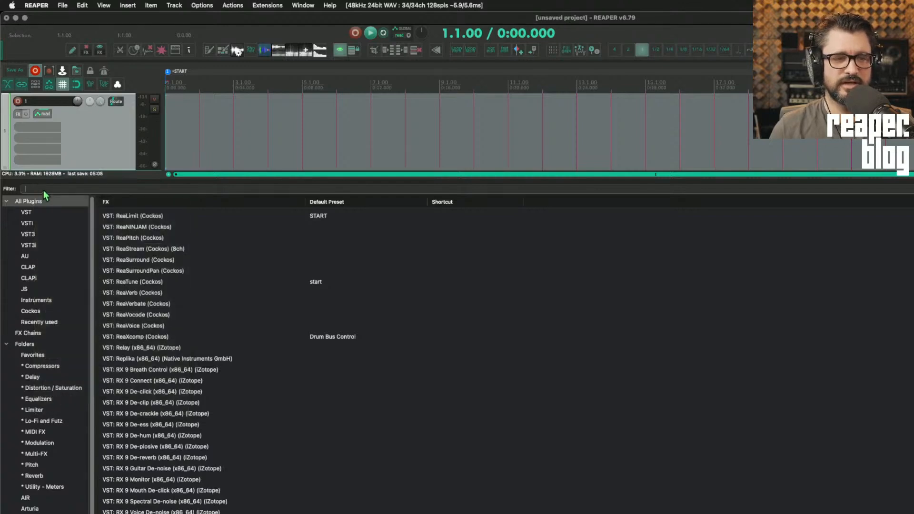
text(black)
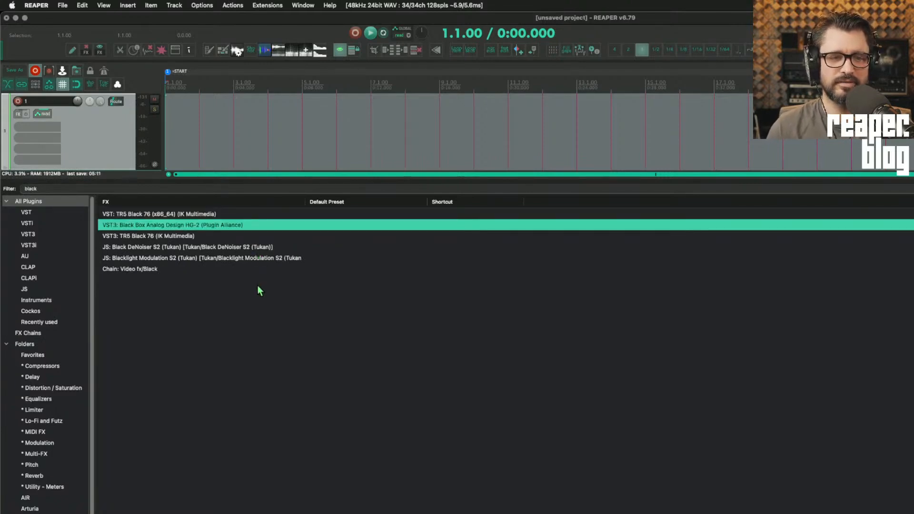
click(130, 269)
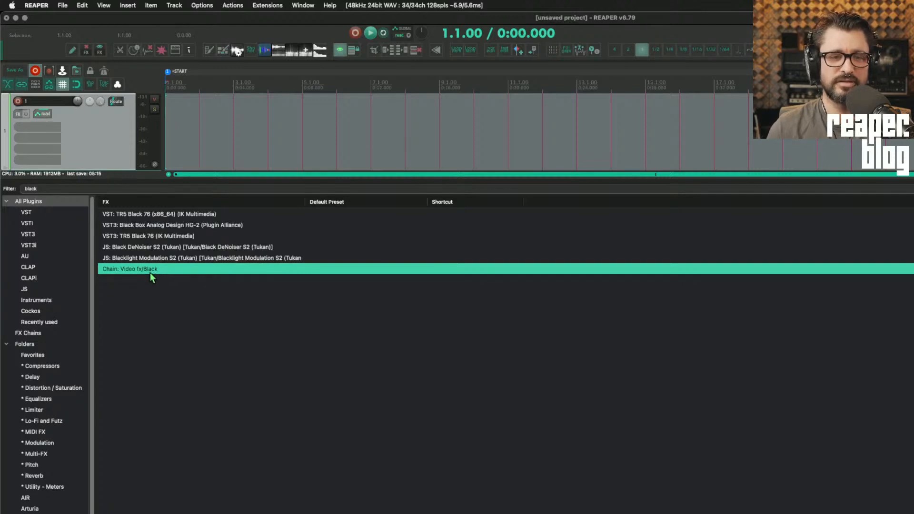
double_click(130, 268)
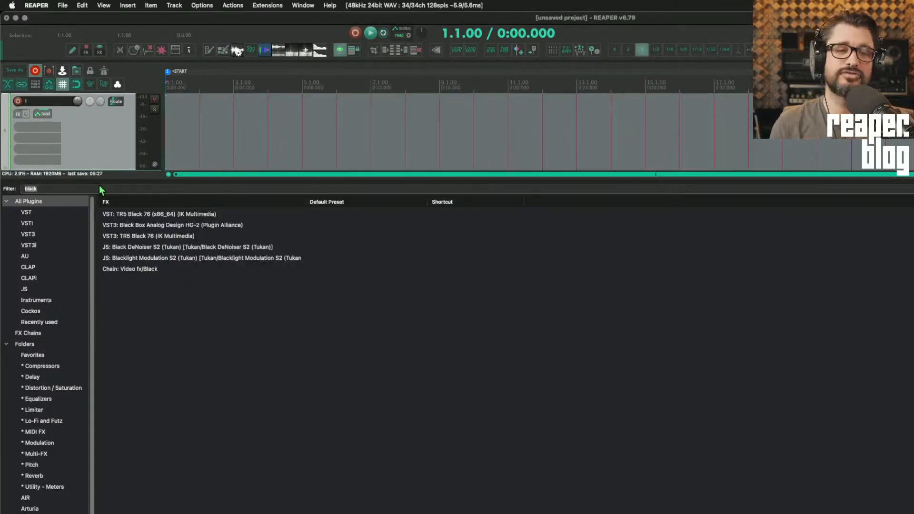
Replace the filter with 'vocal' to list only vocal plugins and chains
text(vocal)
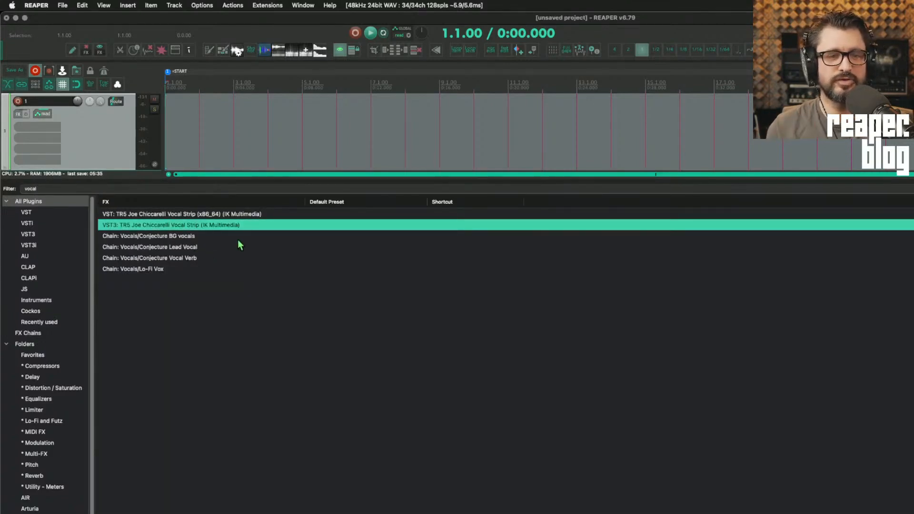
click(149, 258)
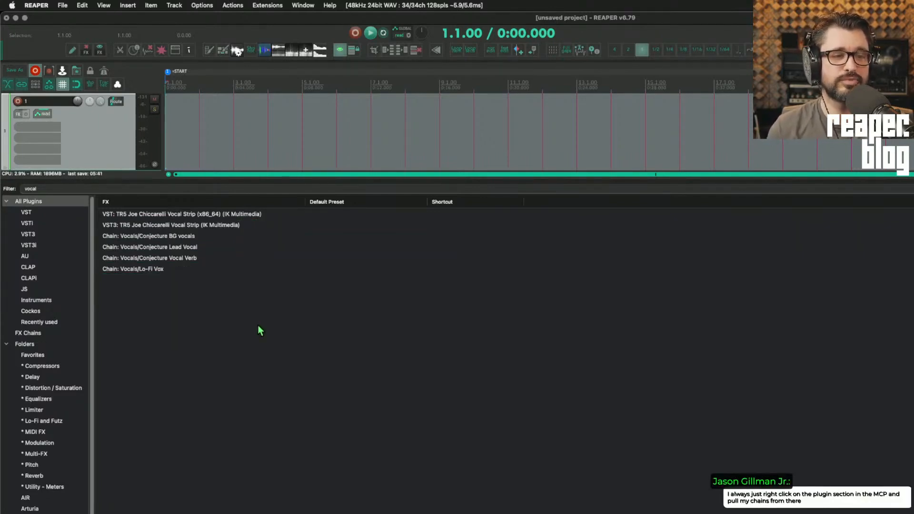
mouse_move(267, 330)
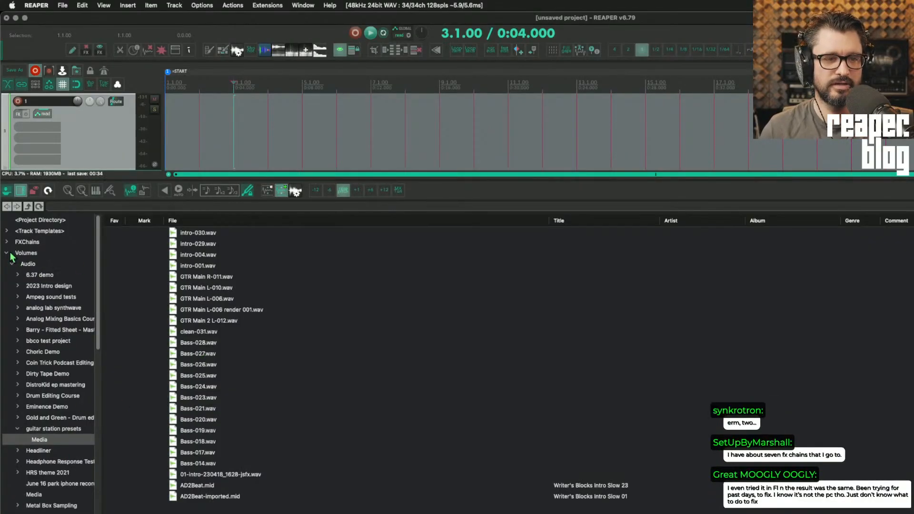
Collapse Volumes, show the Coin Trick database and select the stethoscope chest file
click(6, 253)
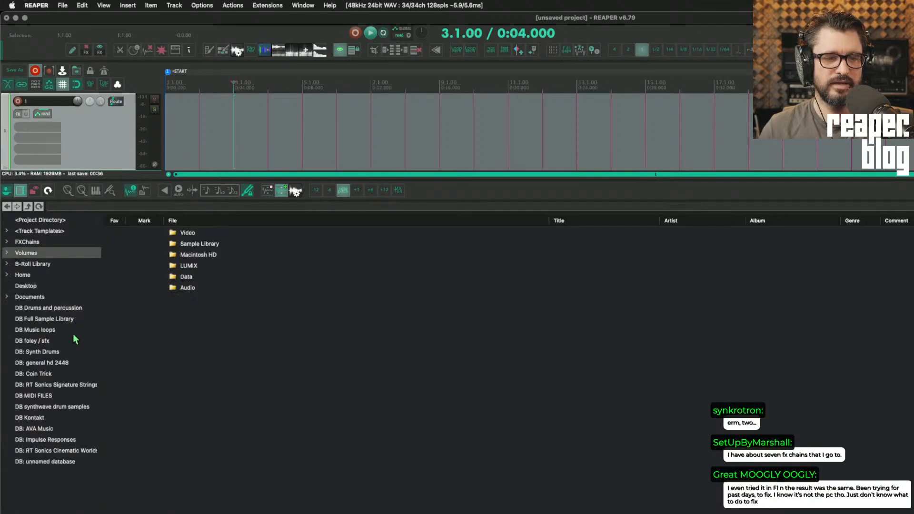
click(34, 374)
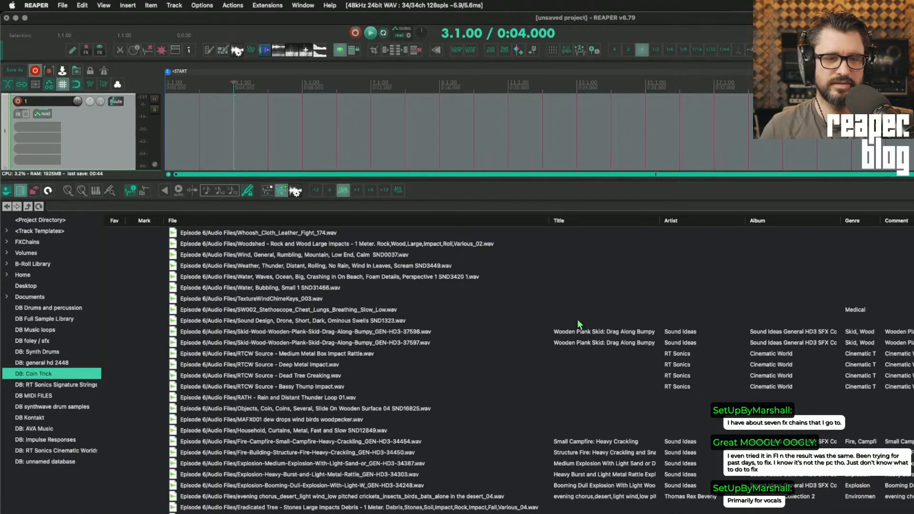
click(289, 310)
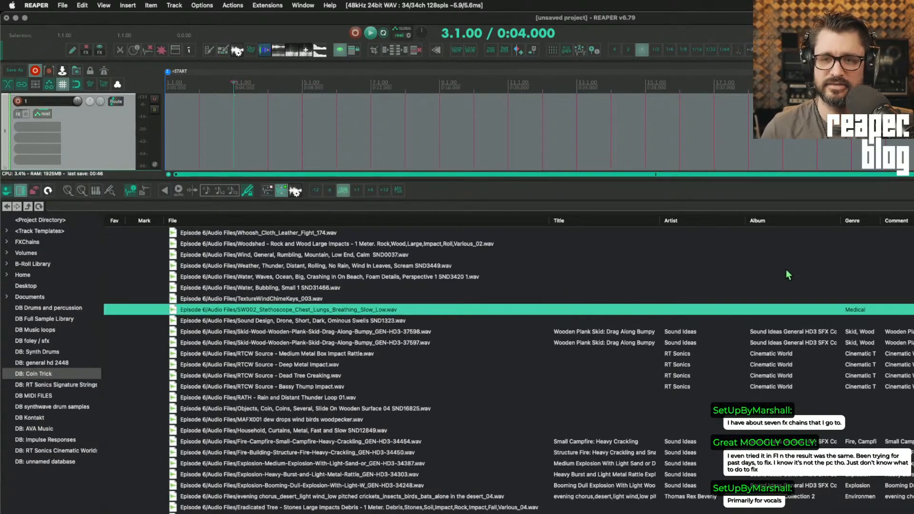
click(321, 244)
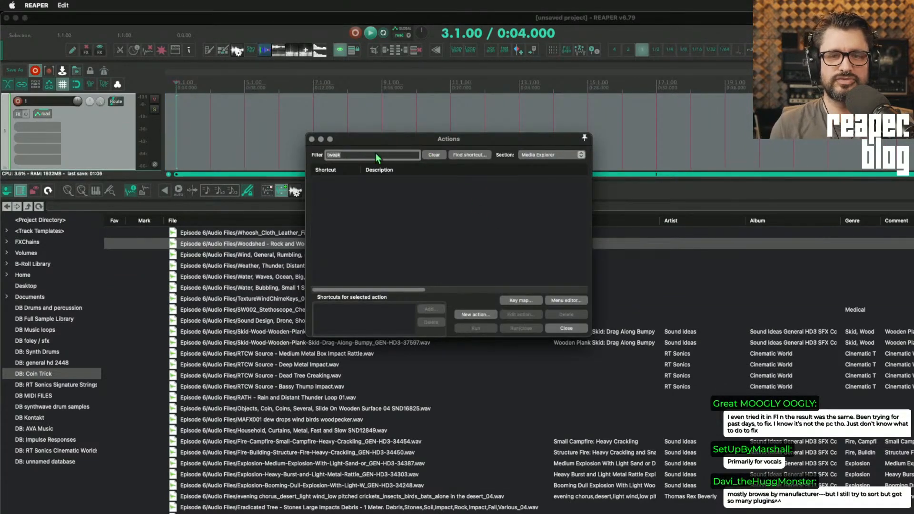
Filter the action list by 'metadata' within the Media Explorer section
text(metada)
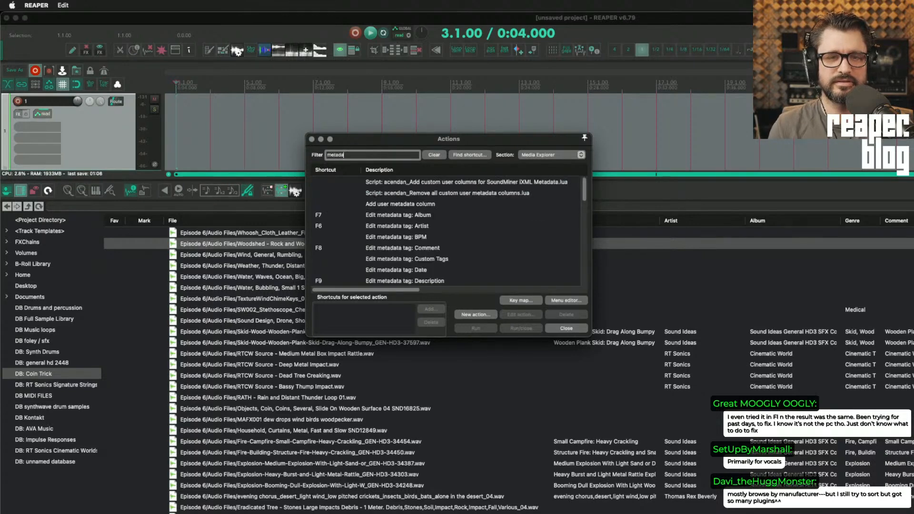
click(549, 154)
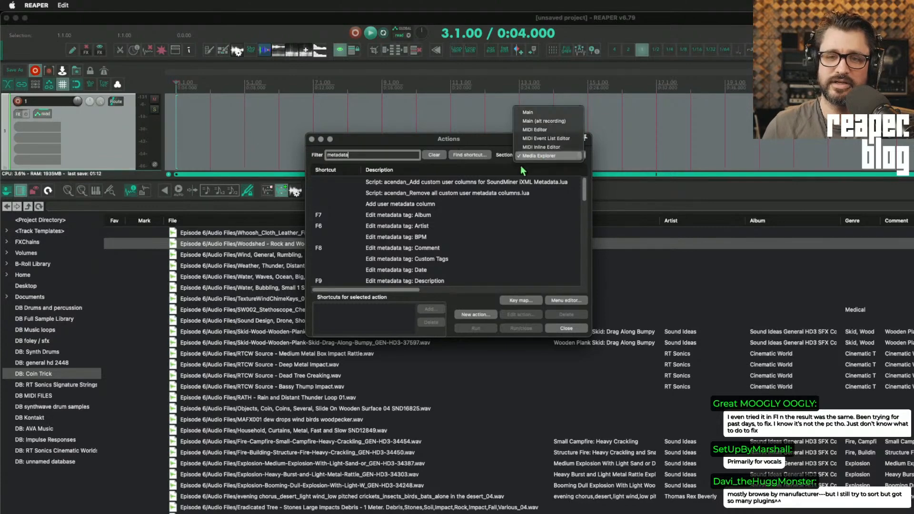
click(409, 214)
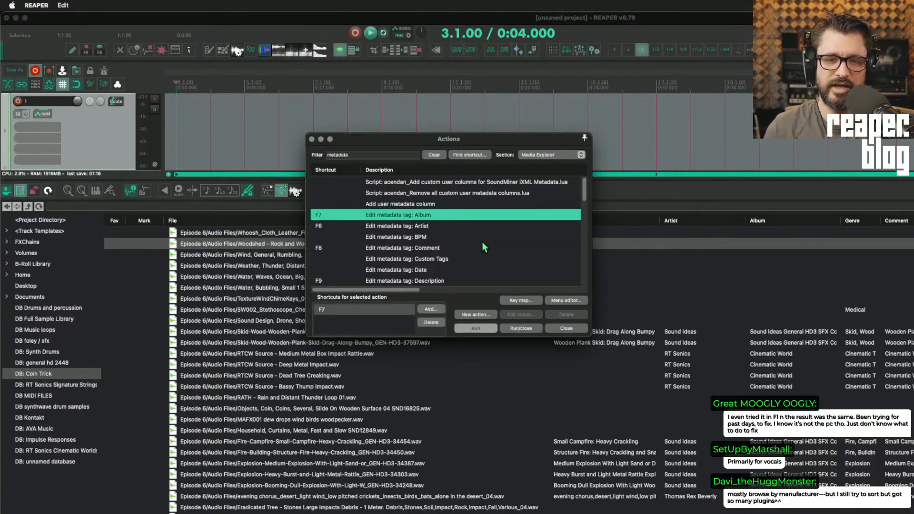
click(402, 248)
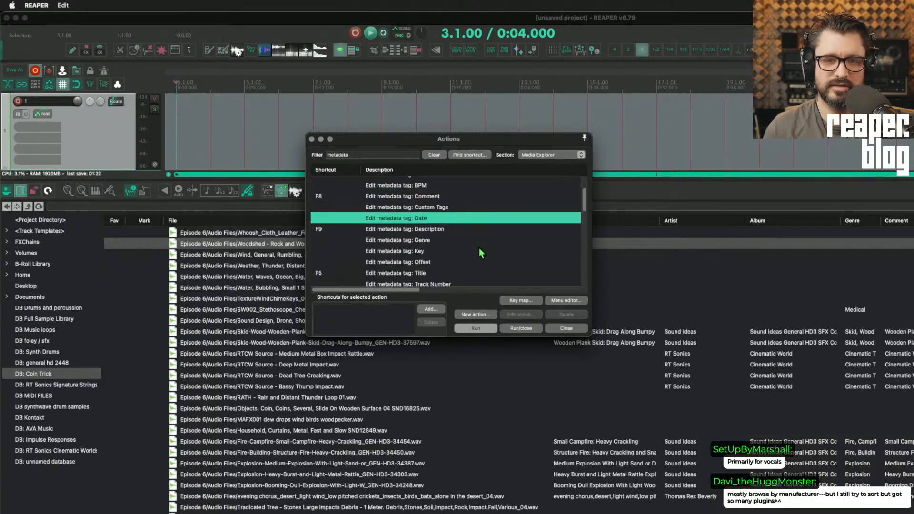
Inspect the F-key shortcuts of the Edit metadata tag actions, including title and description
click(405, 229)
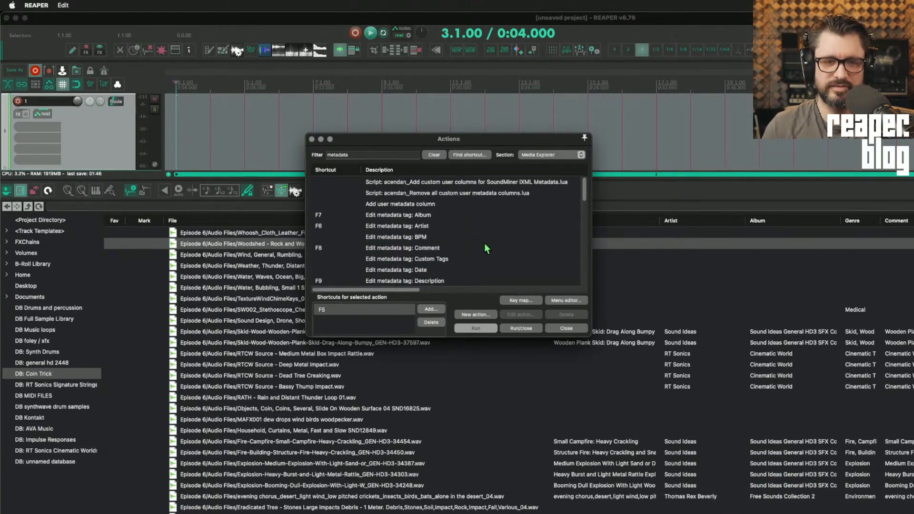
click(396, 220)
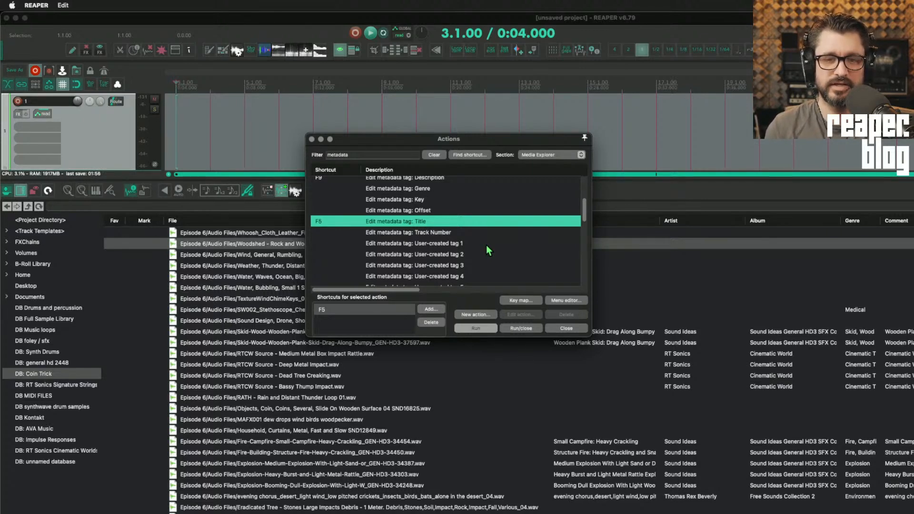
mouse_move(512, 258)
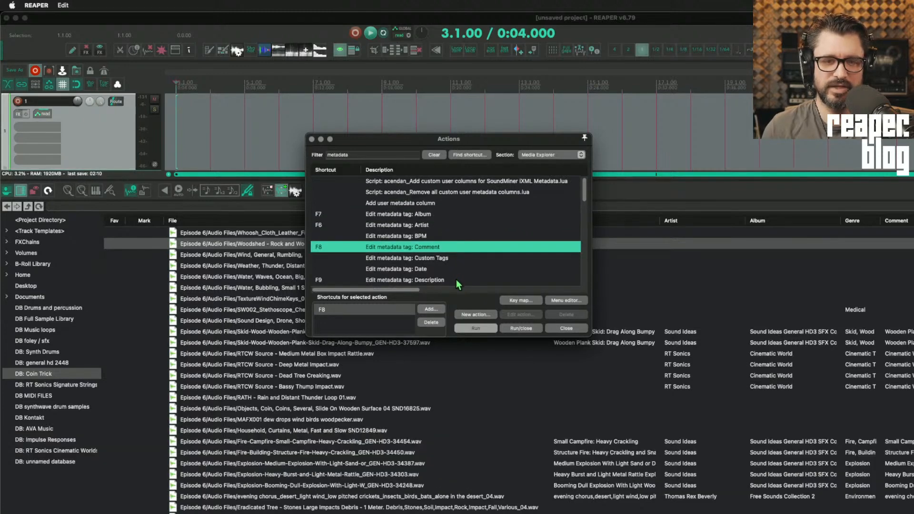
click(405, 280)
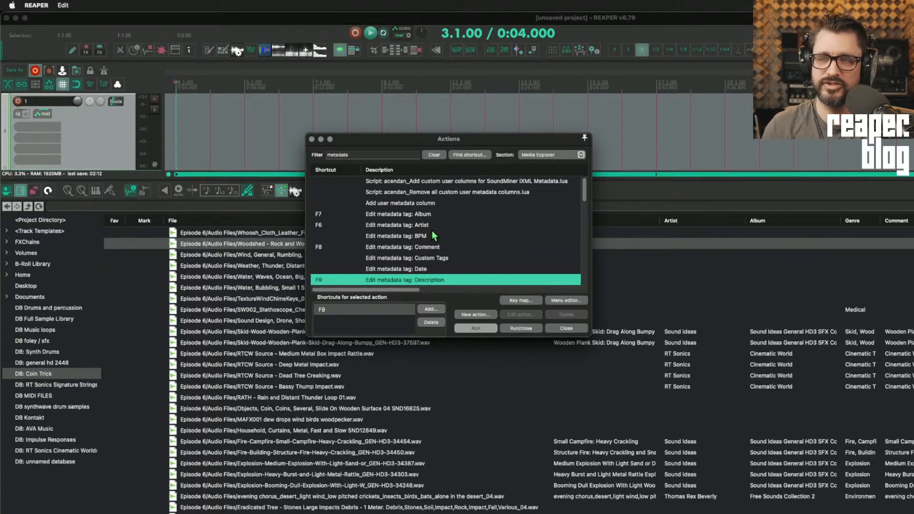
scroll(down, 3)
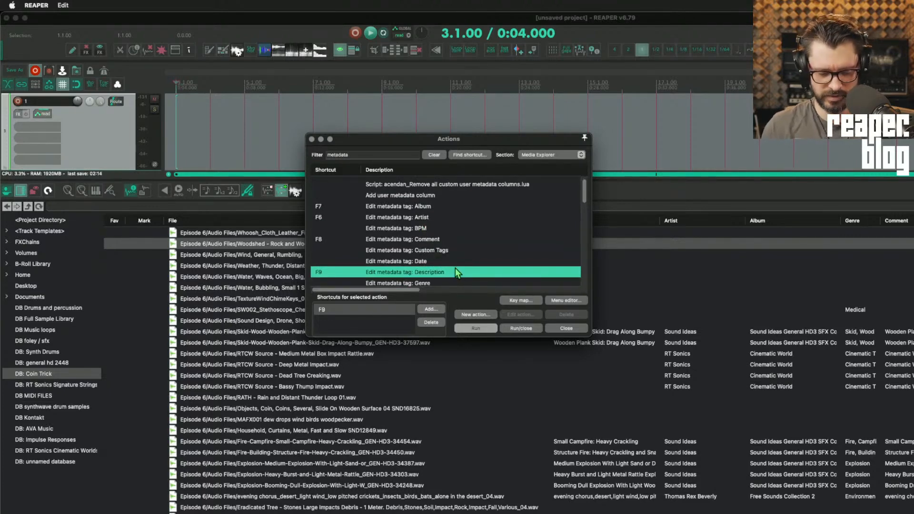
mouse_move(492, 288)
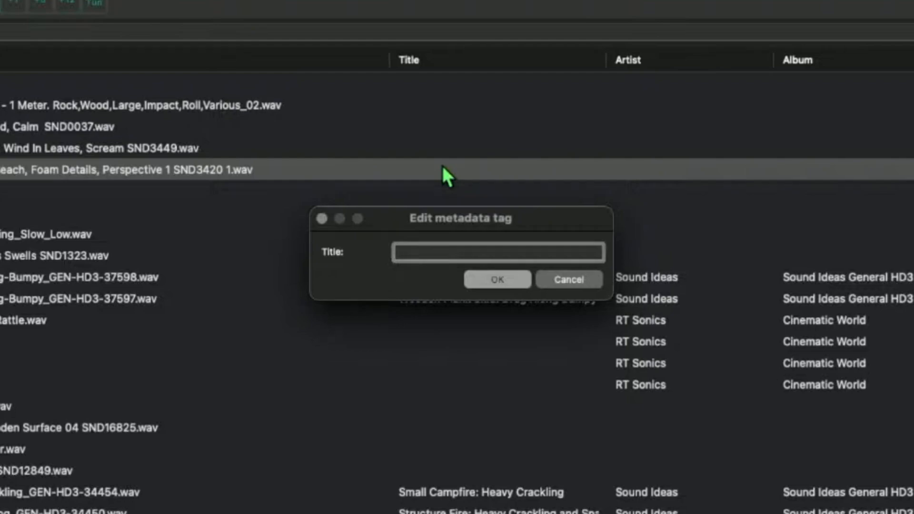
Title the ocean file 'Ocean Waves' and the bubbling water file 'Bubbling'
text(Ocean Waves)
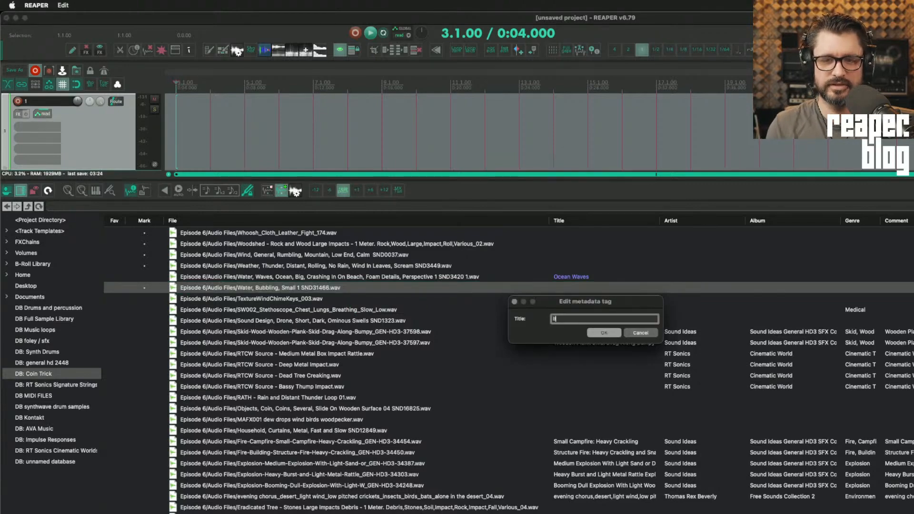
text(Bubb)
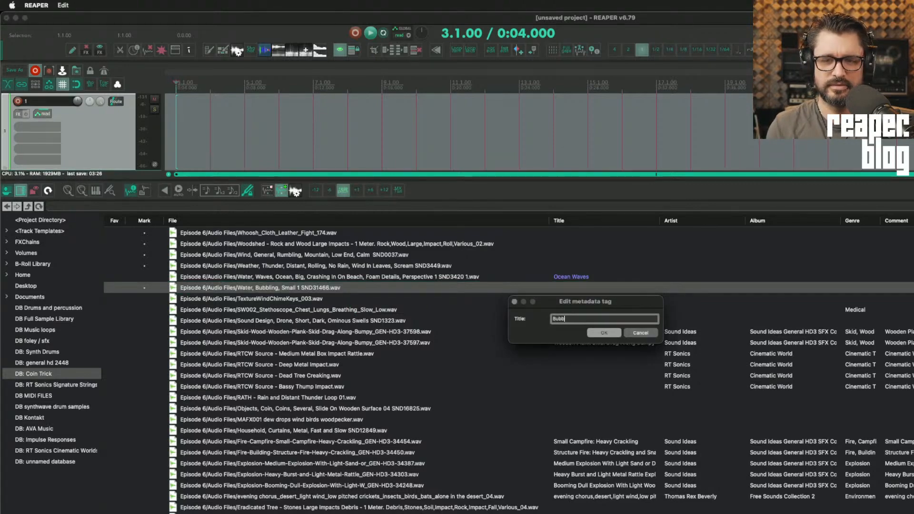
click(604, 332)
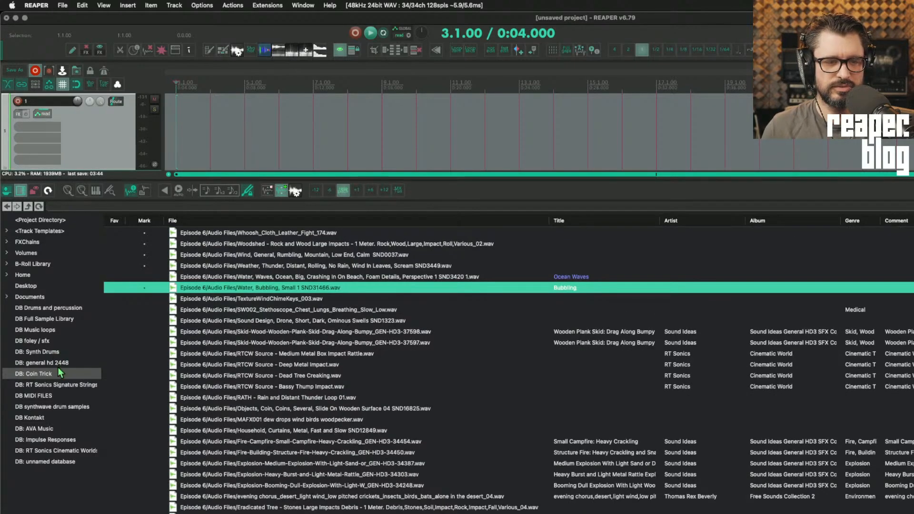
In the foley / sfx database, give the eleven spear sound files the title 'Spear'
click(32, 341)
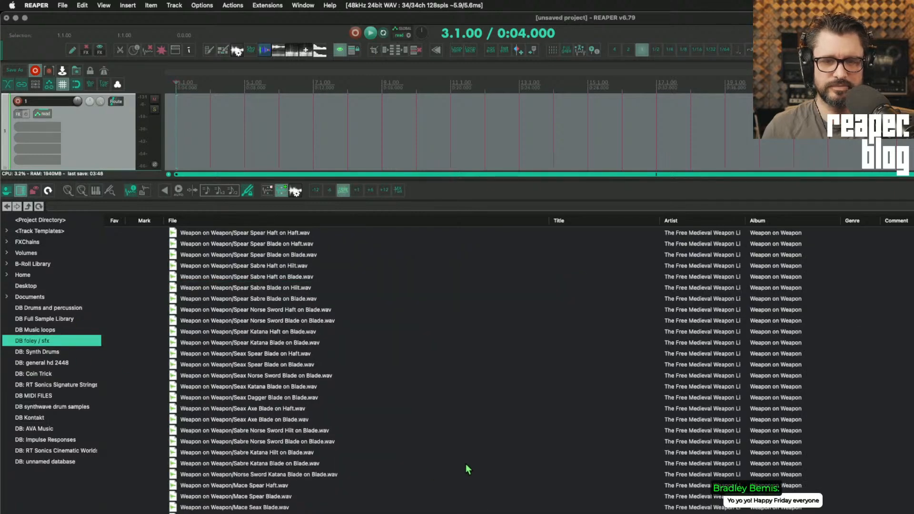
click(245, 232)
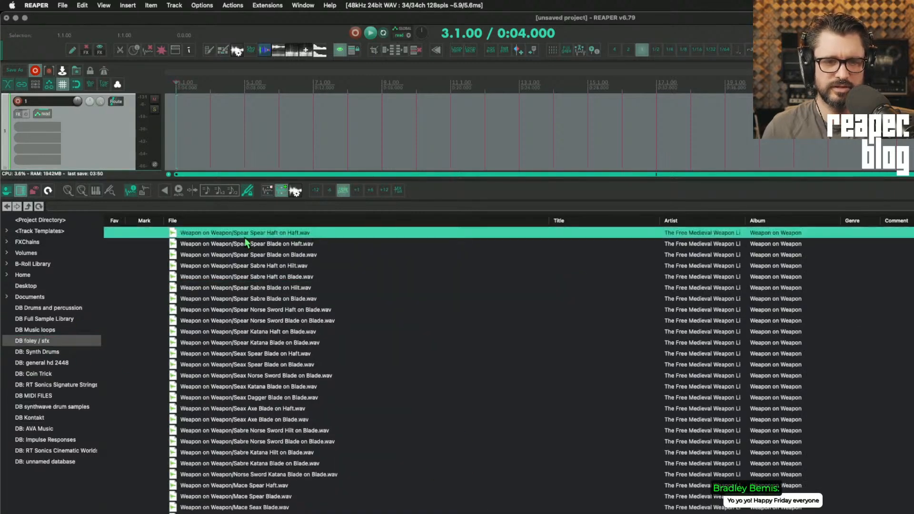
click(250, 342)
text(Spe)
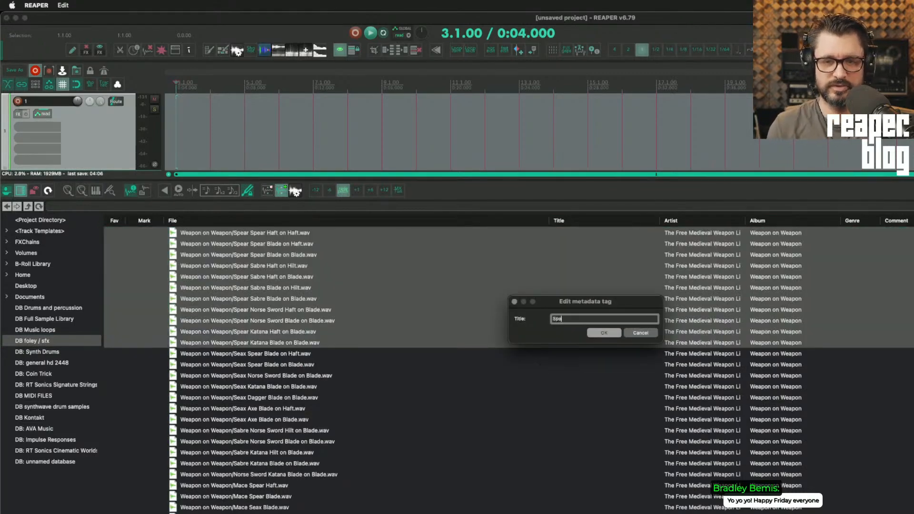
click(604, 332)
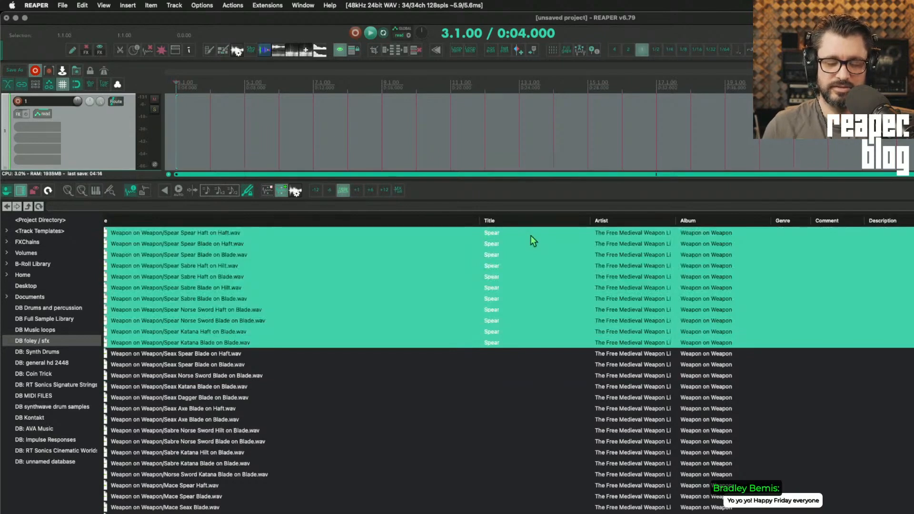
right_click(530, 241)
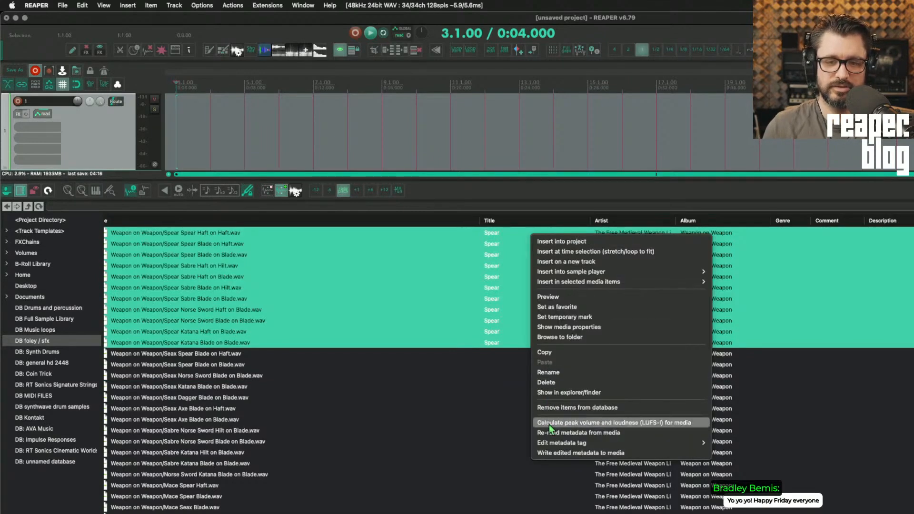
mouse_move(562, 442)
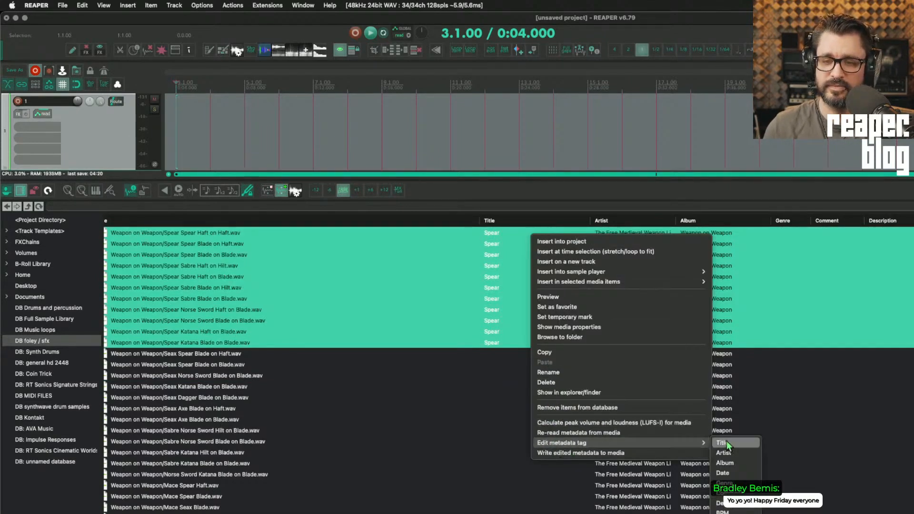
mouse_move(749, 438)
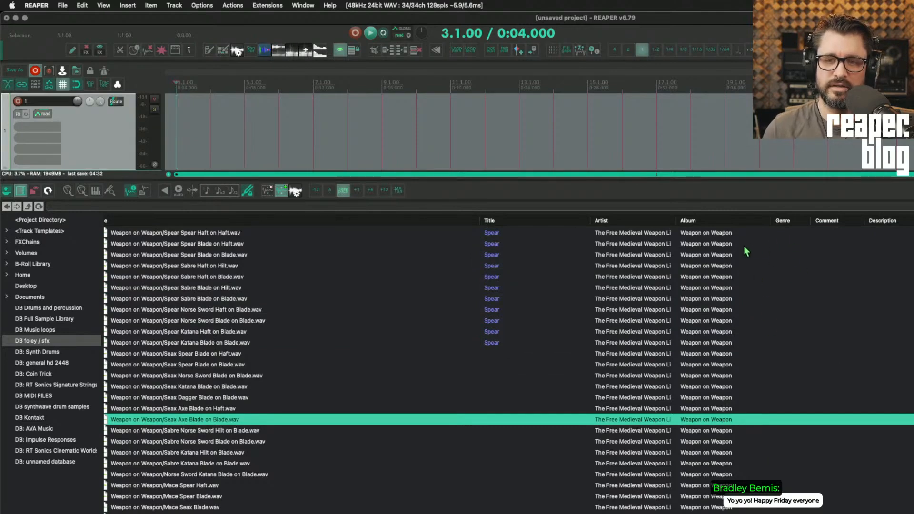
click(175, 232)
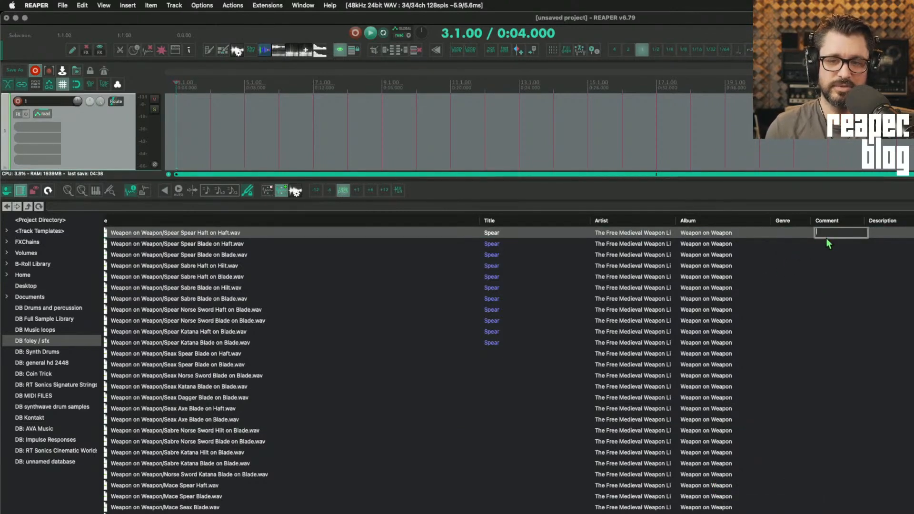
click(177, 353)
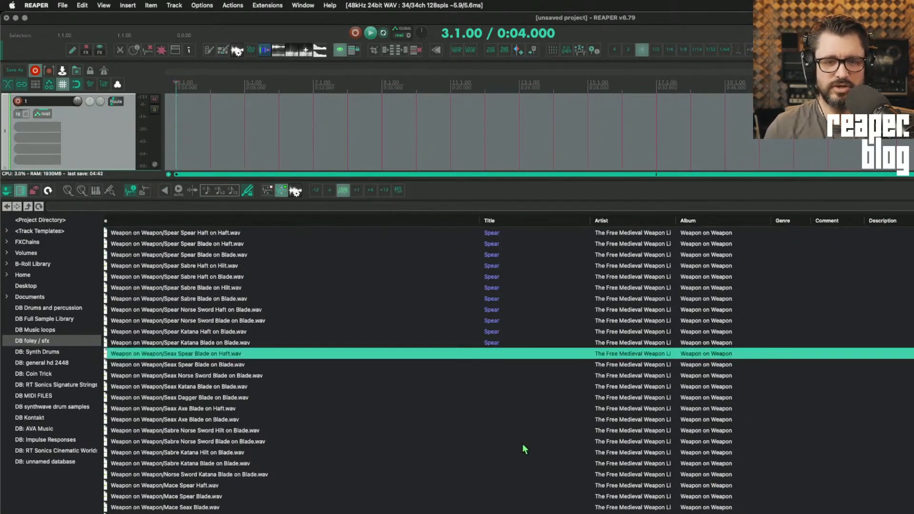
scroll(down, 3)
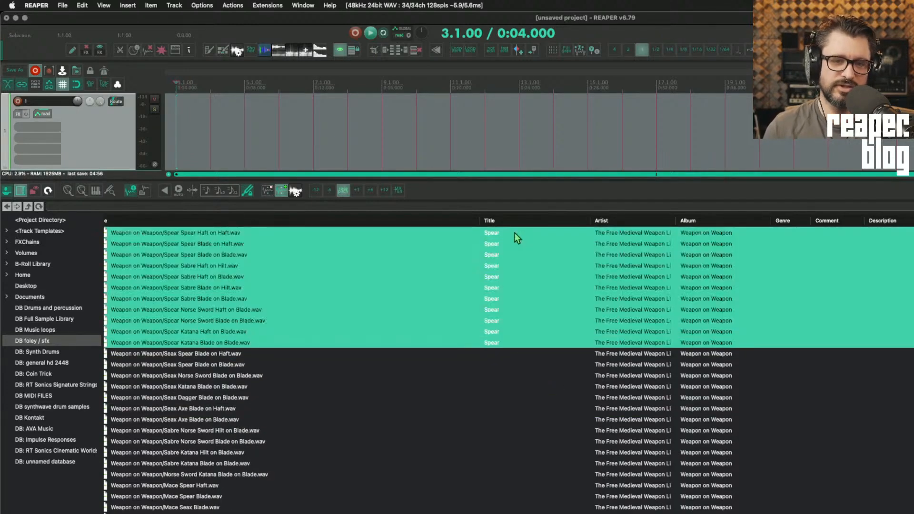
Write the edited Spear titles into the selected media files
right_click(515, 244)
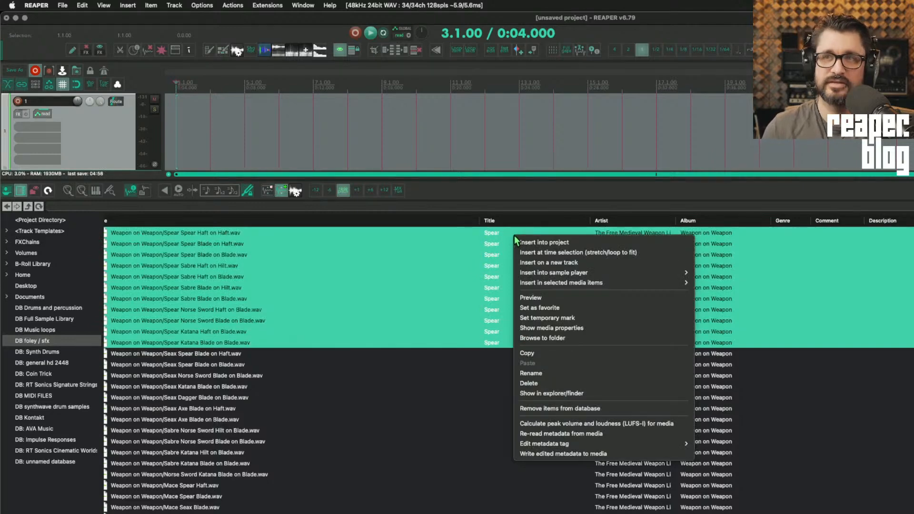
mouse_move(553, 453)
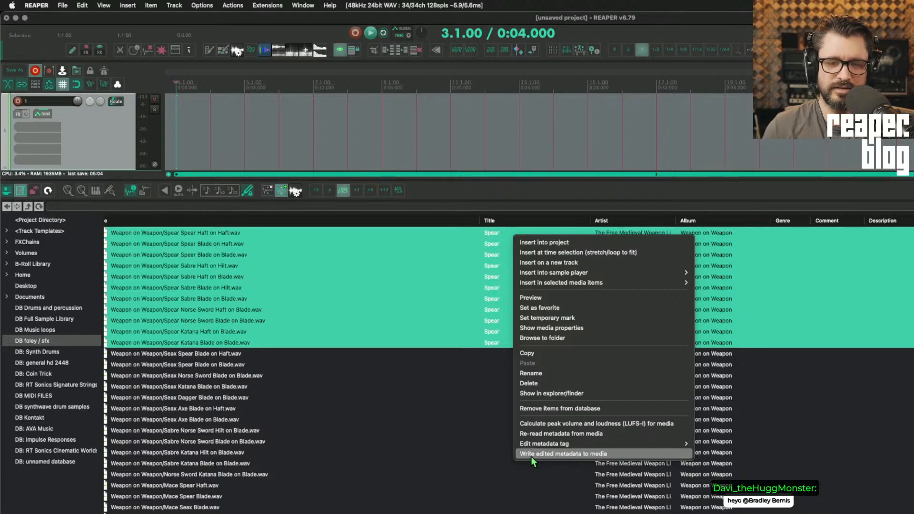
click(563, 454)
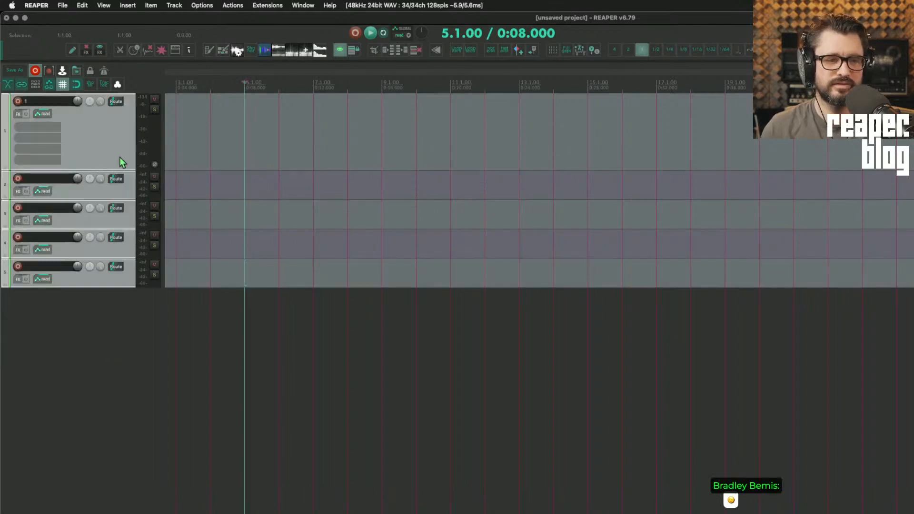
mouse_move(108, 132)
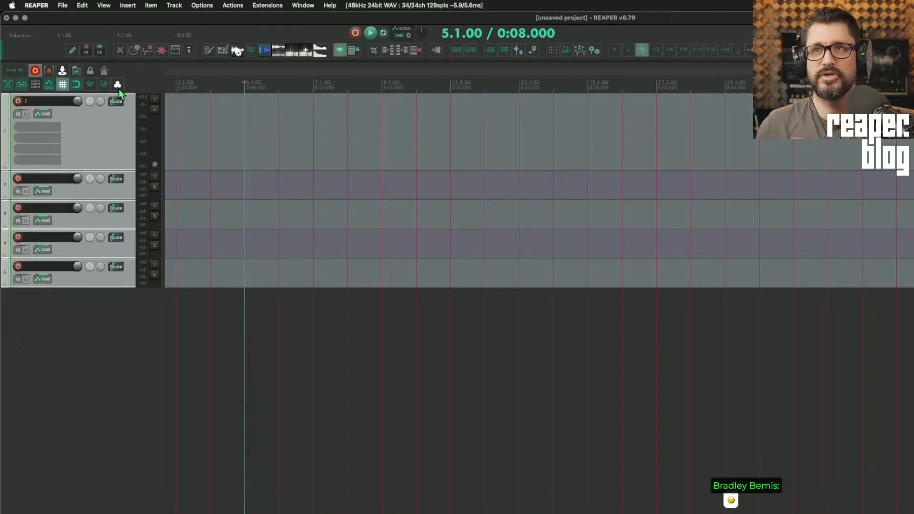
Colour Group 1 pink, enable all lead/follow flags, then untick the unwanted ones
click(117, 84)
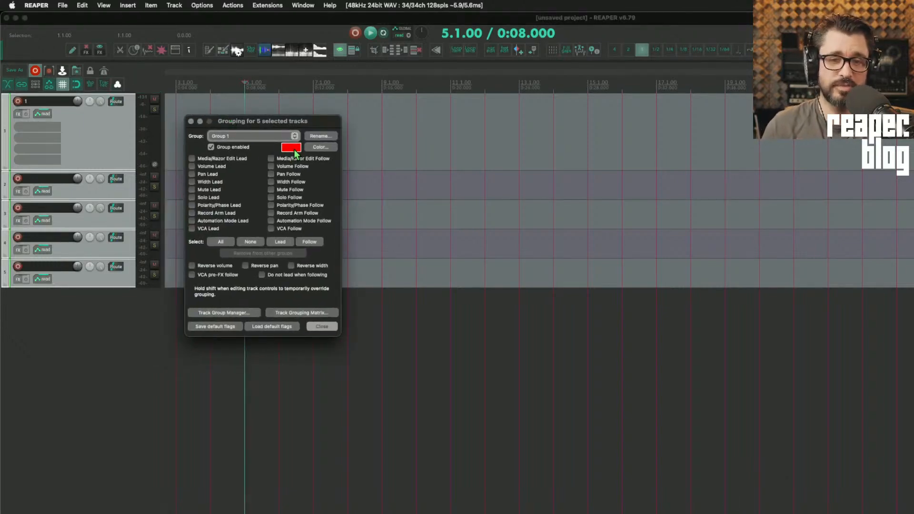
click(320, 147)
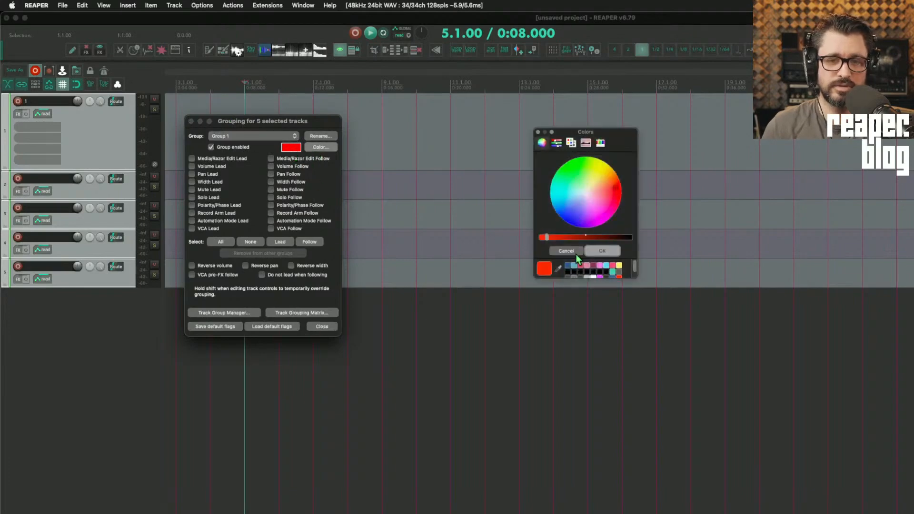
click(602, 250)
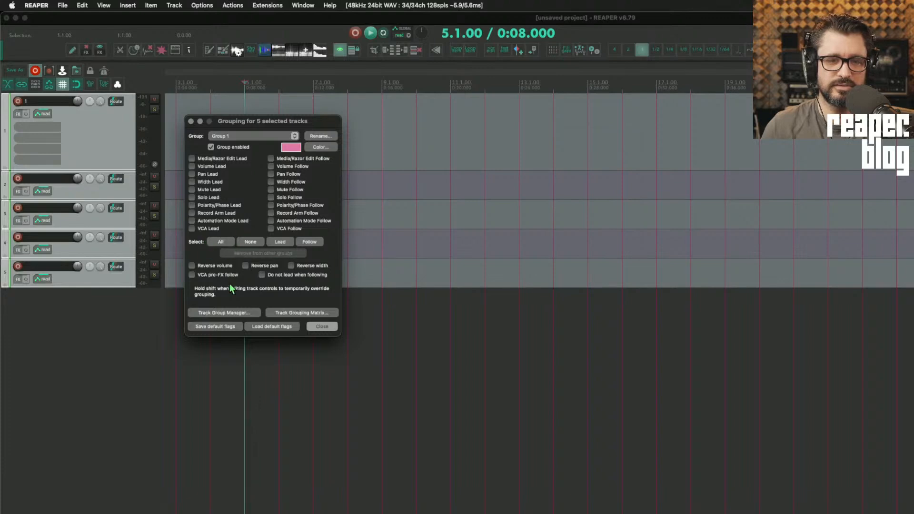
click(220, 240)
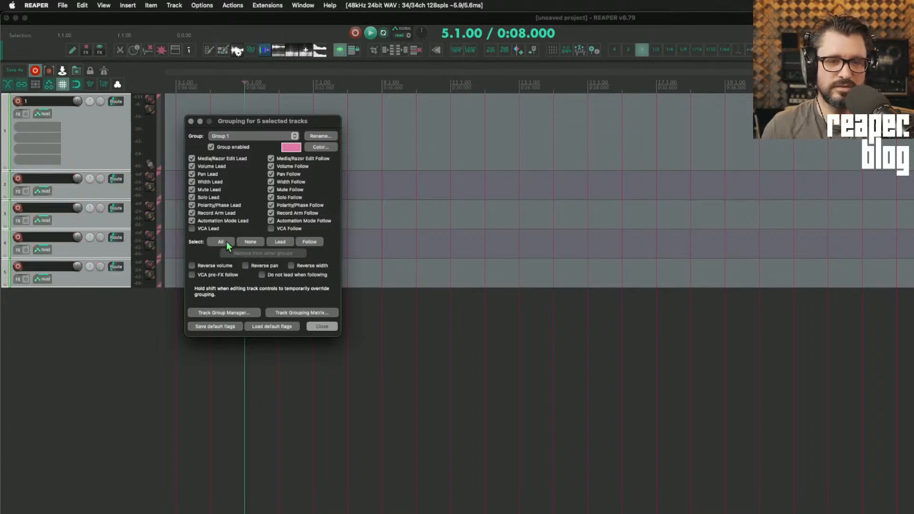
click(249, 241)
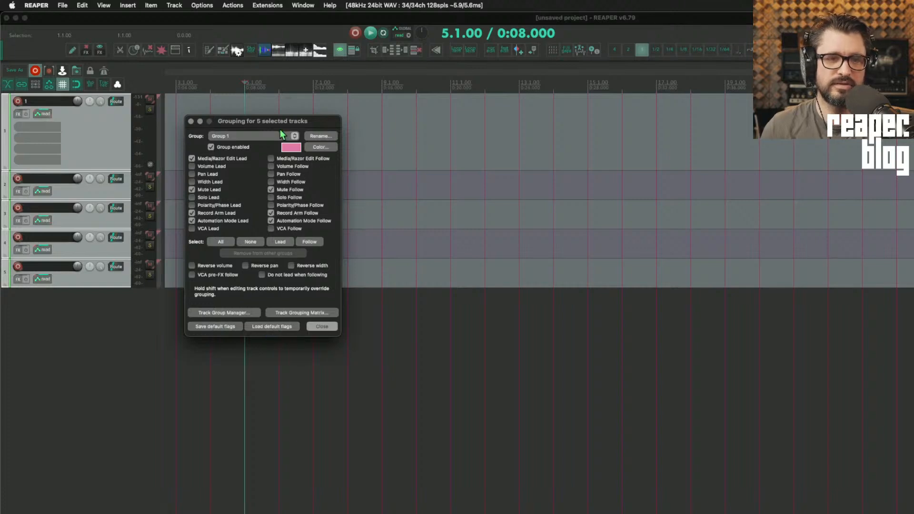
Recolour Group 1 teal
click(320, 147)
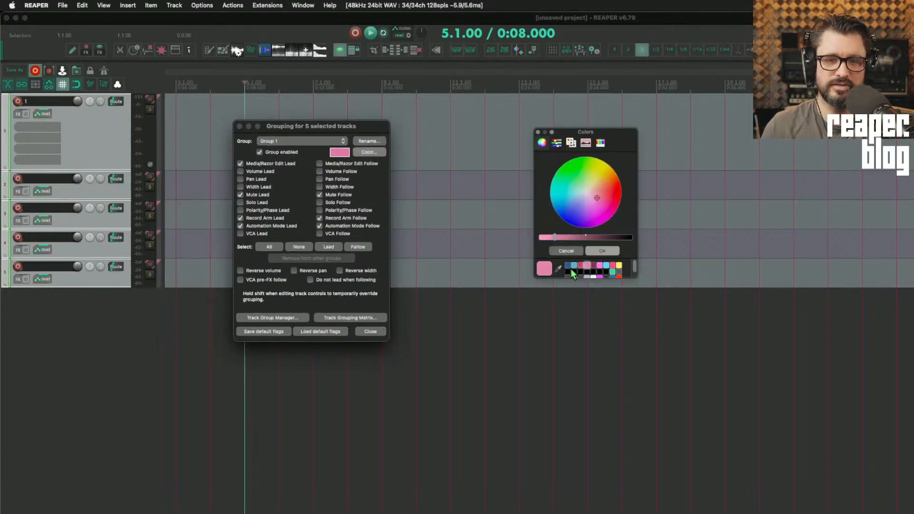
click(601, 251)
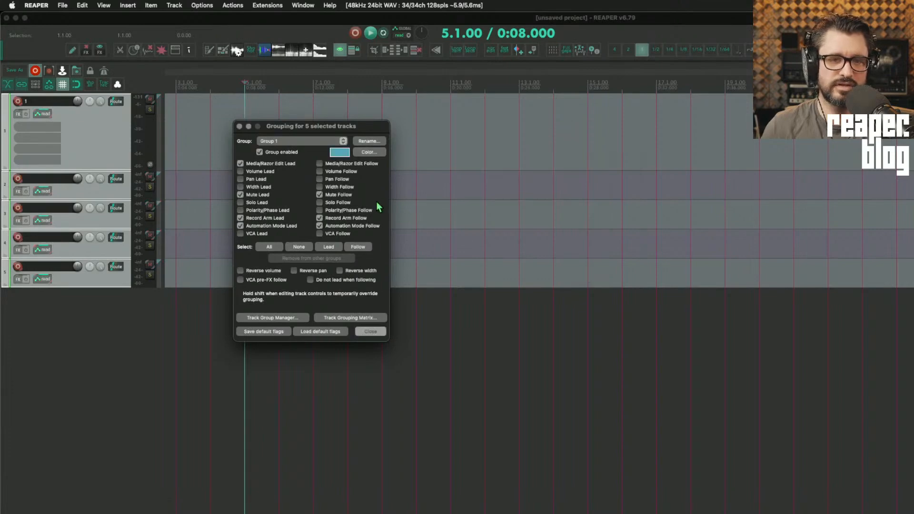
mouse_move(157, 102)
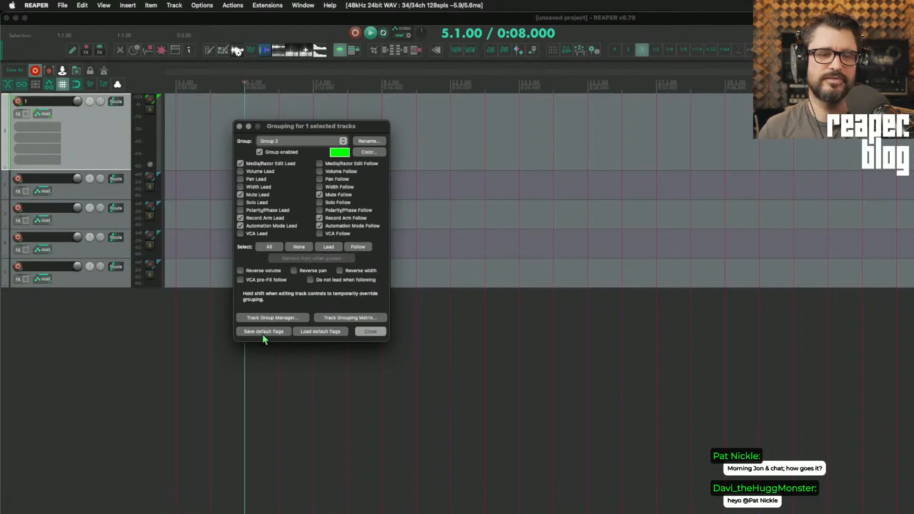
Review Group 2 and Group 1 settings, then close the Grouping dialog
click(107, 144)
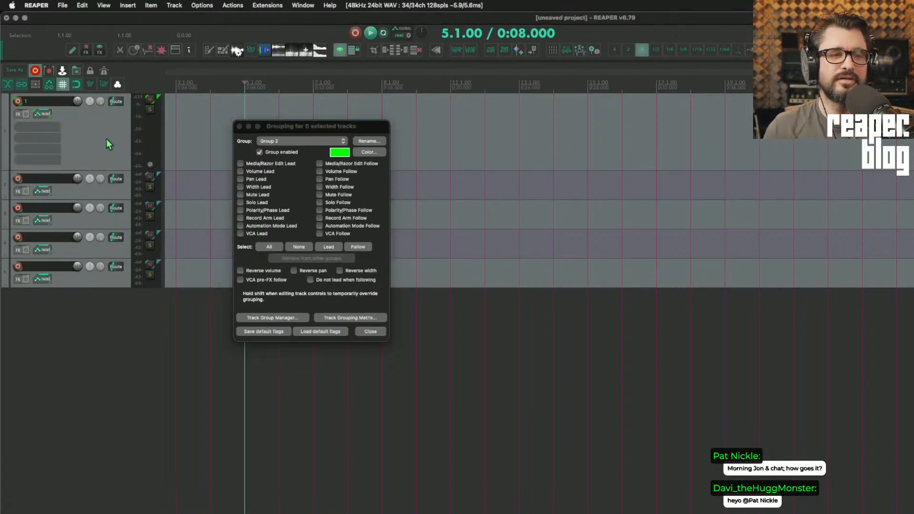
click(302, 141)
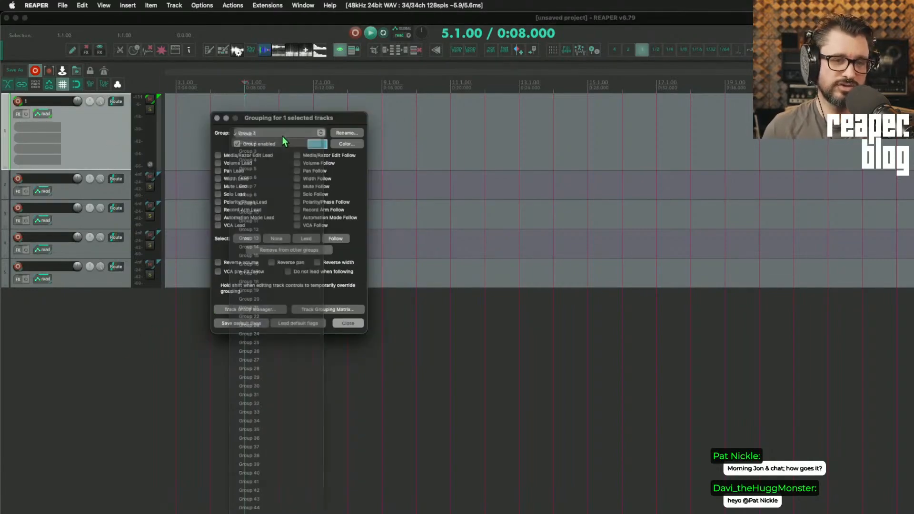
click(248, 132)
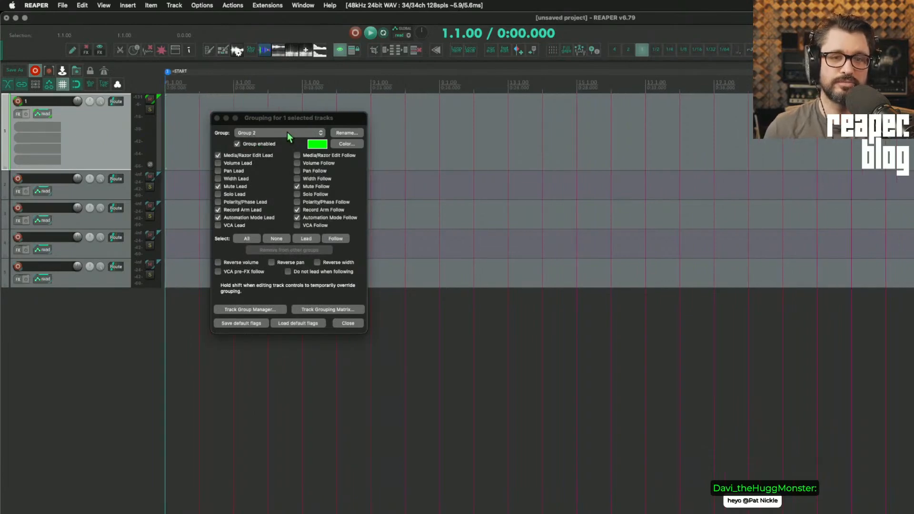
click(280, 134)
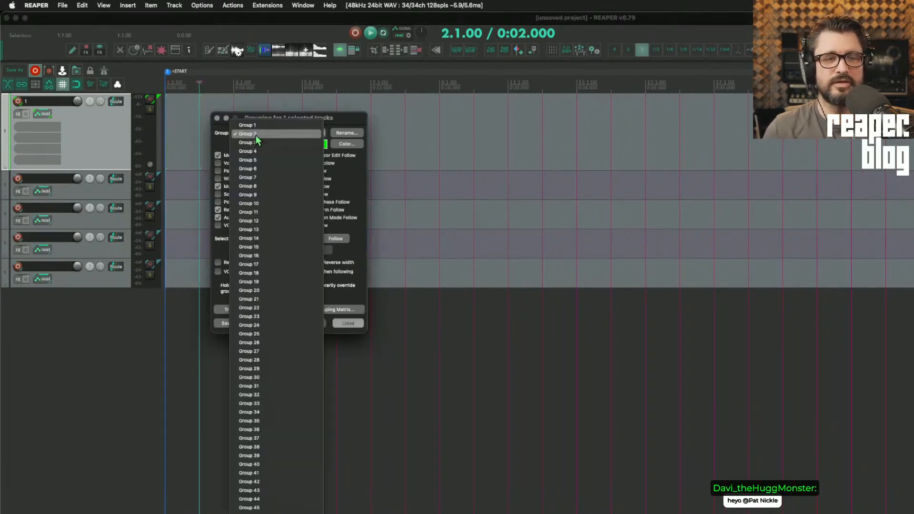
click(247, 125)
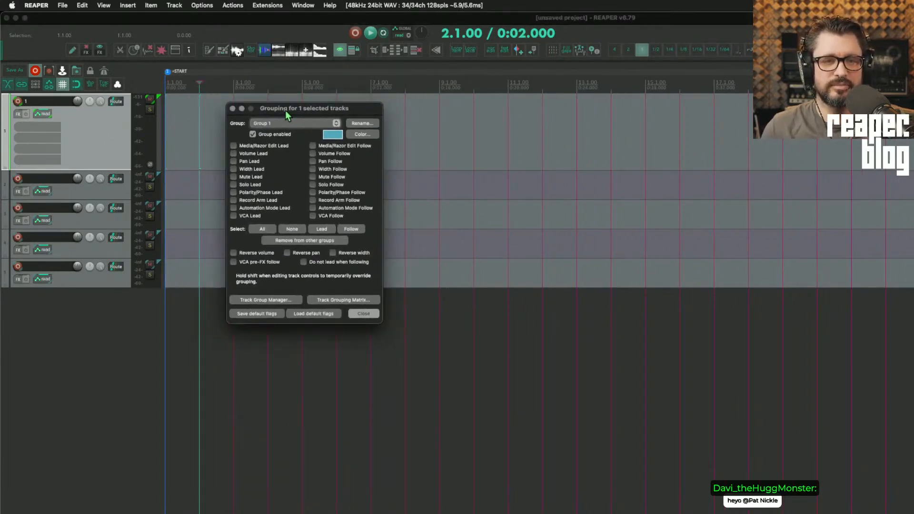
click(363, 313)
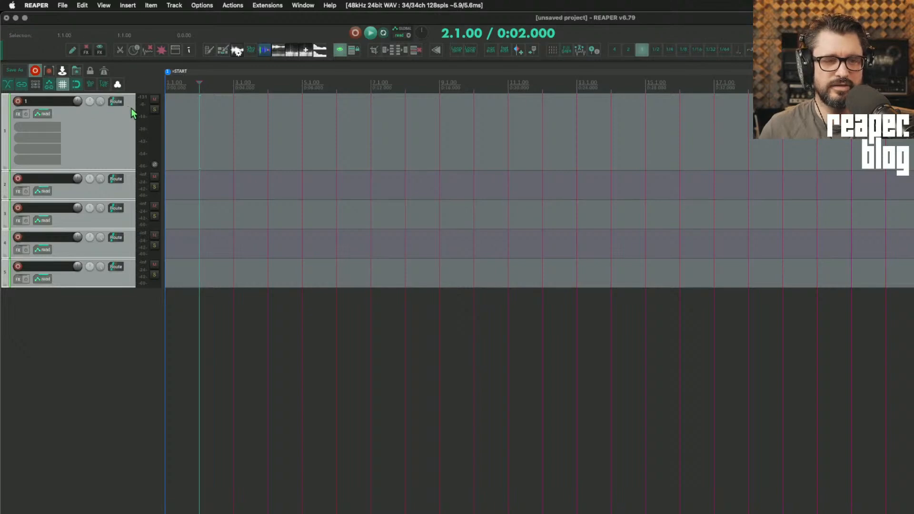
mouse_move(129, 178)
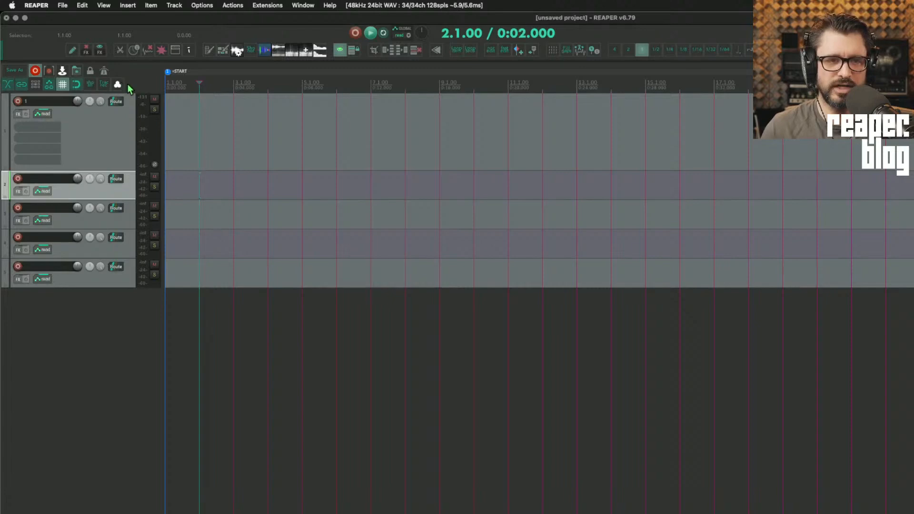
Close the grouping settings and bring up the Customize toolbar window
click(117, 84)
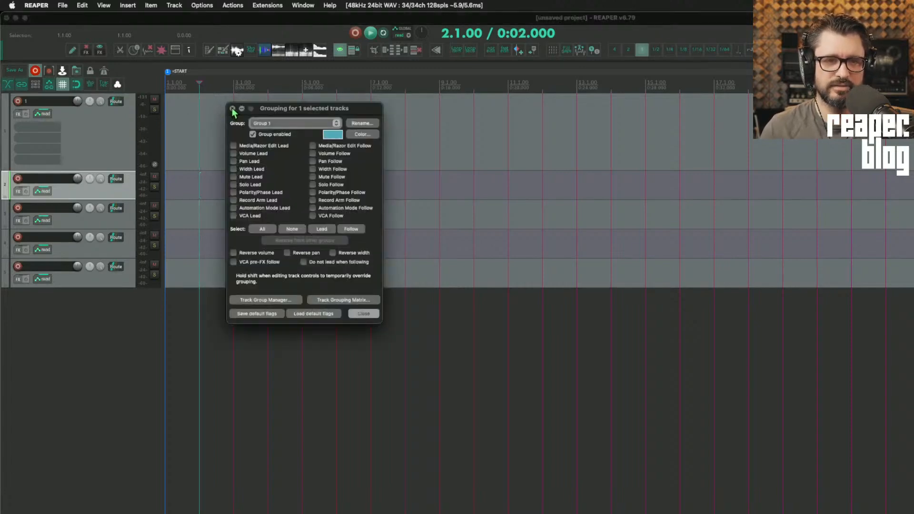
click(233, 110)
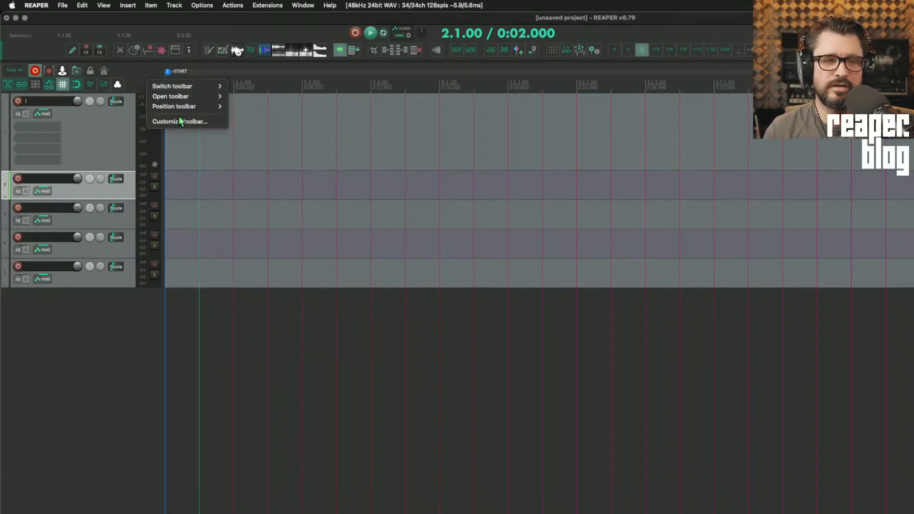
click(180, 121)
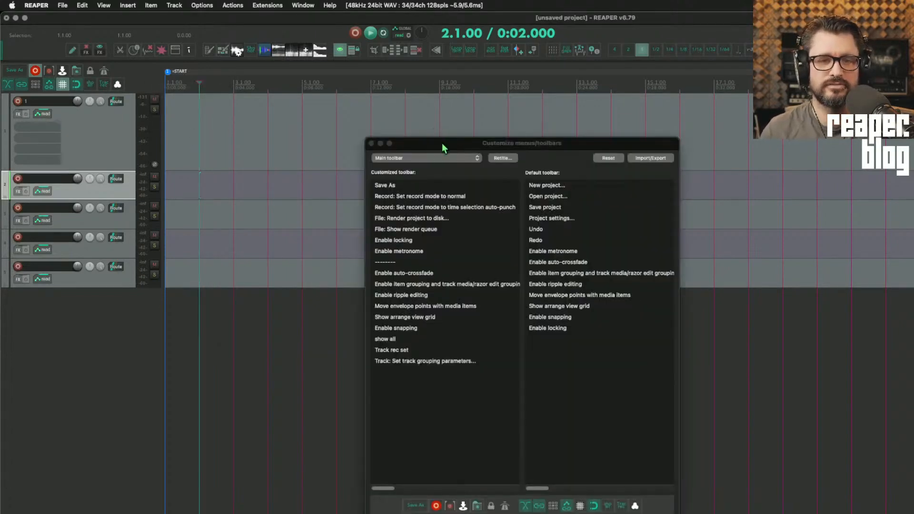
drag(522, 142, 360, 77)
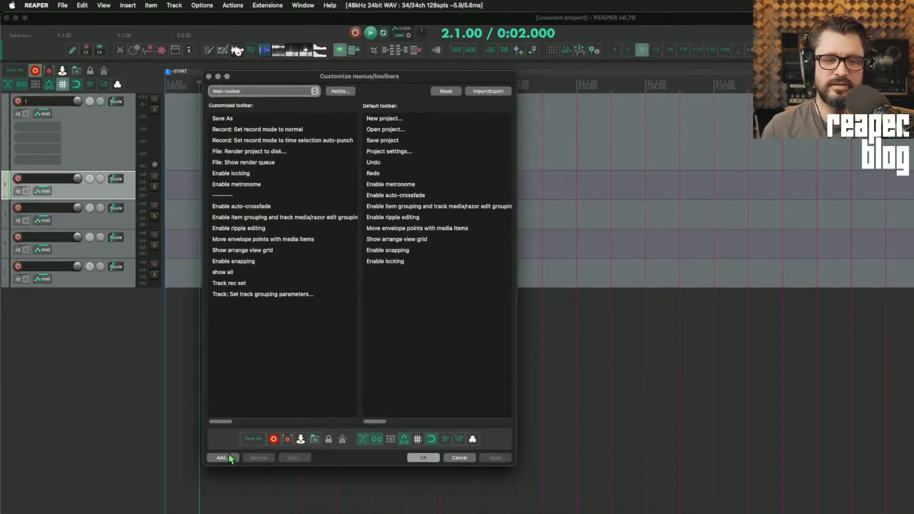
Check the Add action list, then select the Set track grouping parameters button
click(221, 459)
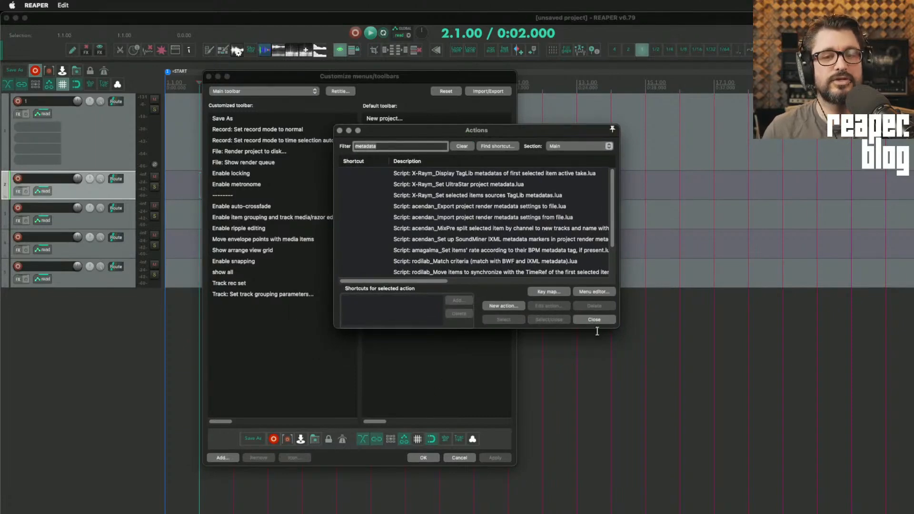
click(594, 320)
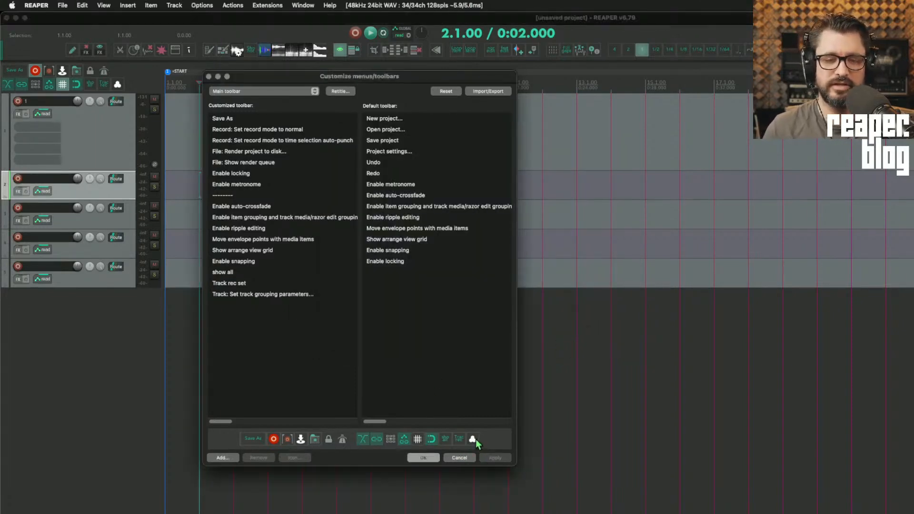
click(263, 294)
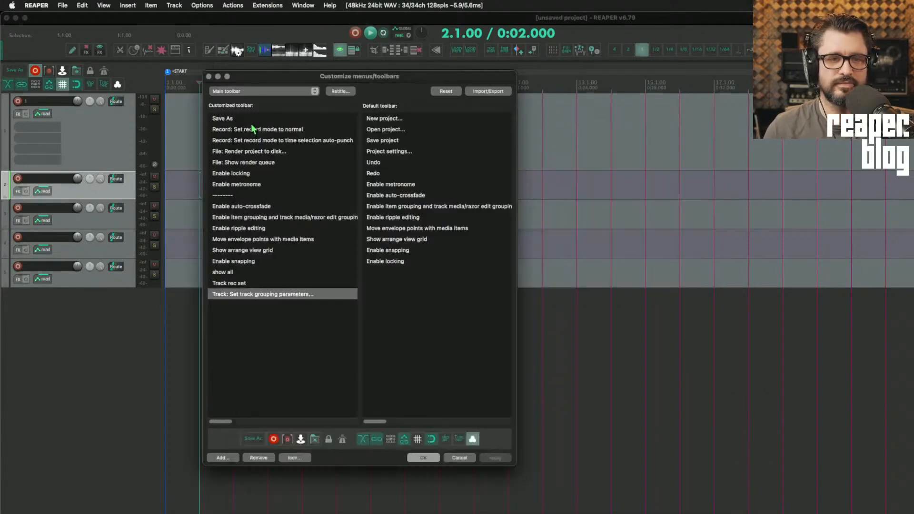